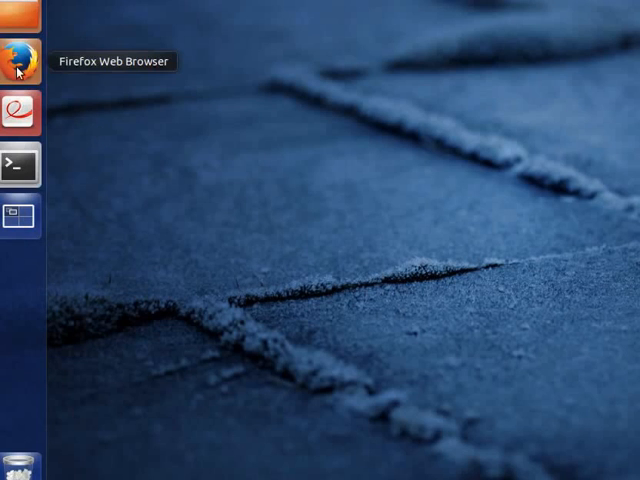
- Download the JChemPaint 3.3-1210 desktop jar from jchempaint.github.io and save it
click(16, 50)
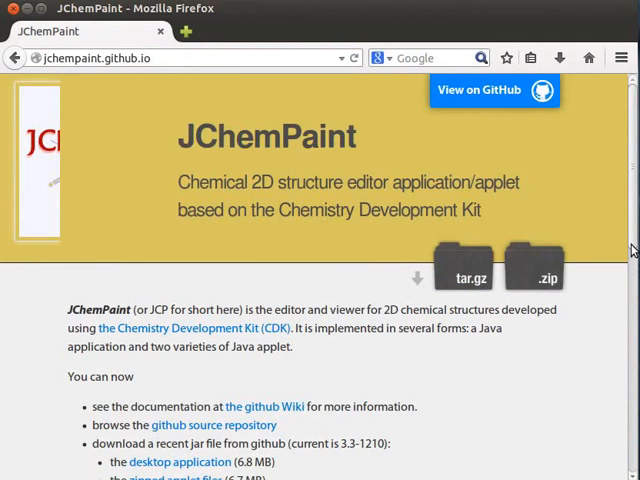
scroll(down, 3)
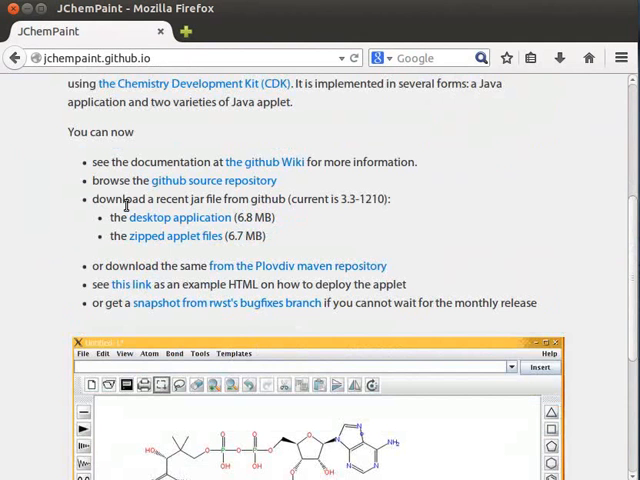
mouse_move(236, 212)
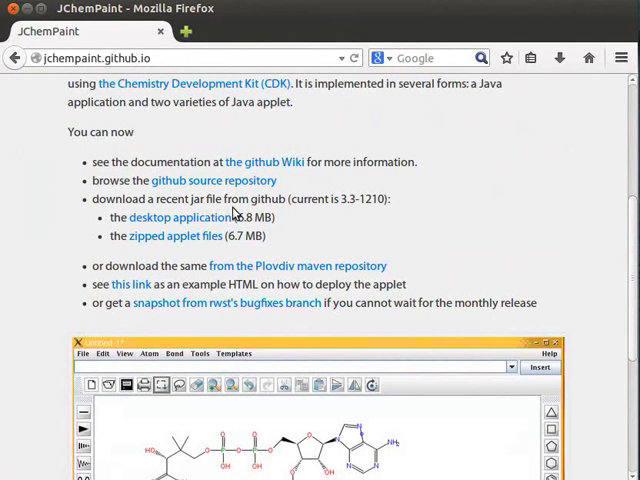
mouse_move(318, 214)
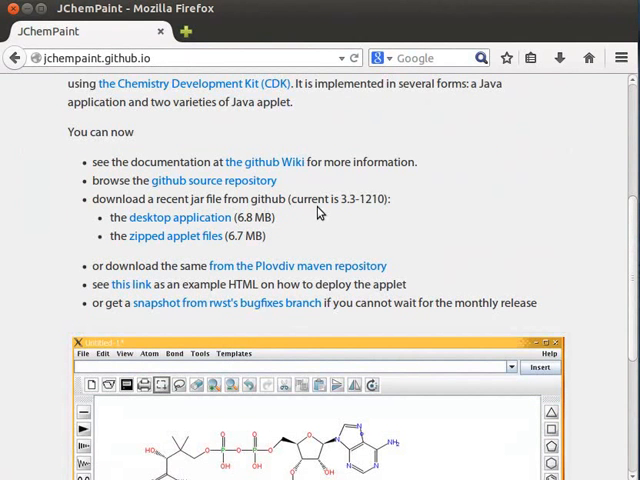
mouse_move(272, 216)
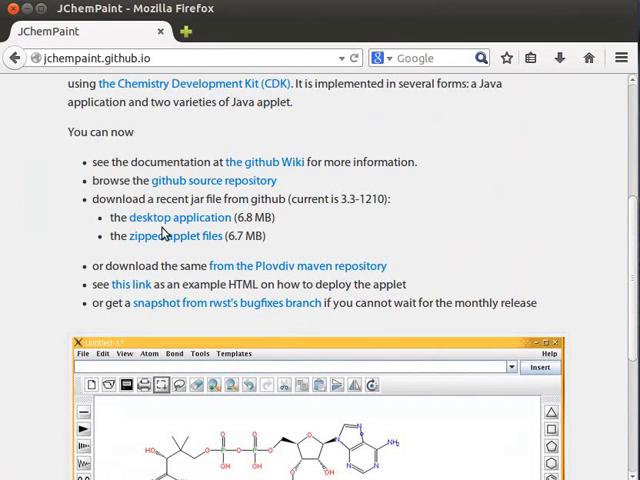
mouse_move(276, 224)
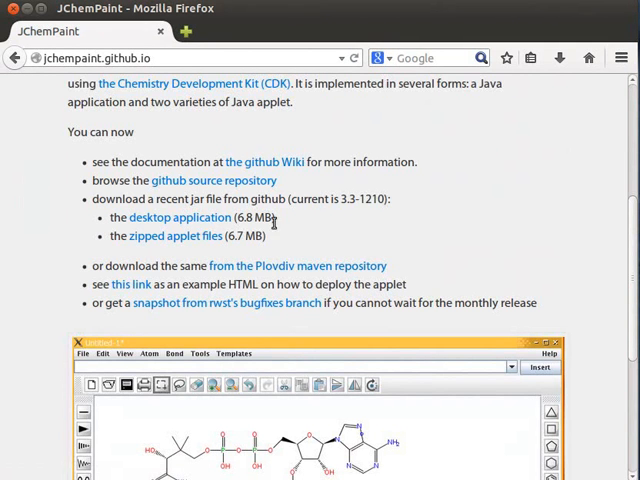
click(182, 216)
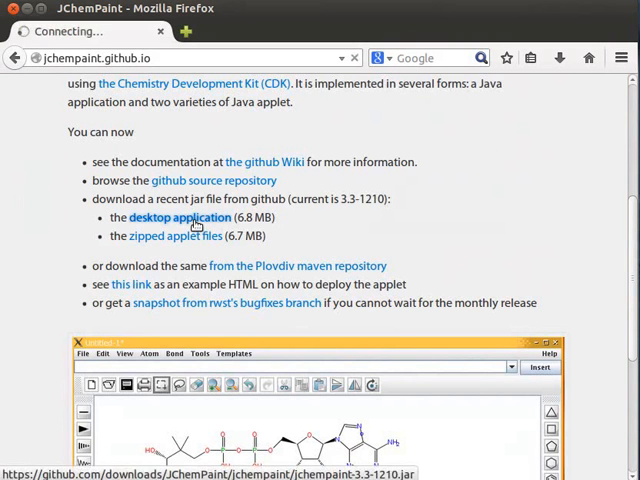
click(180, 216)
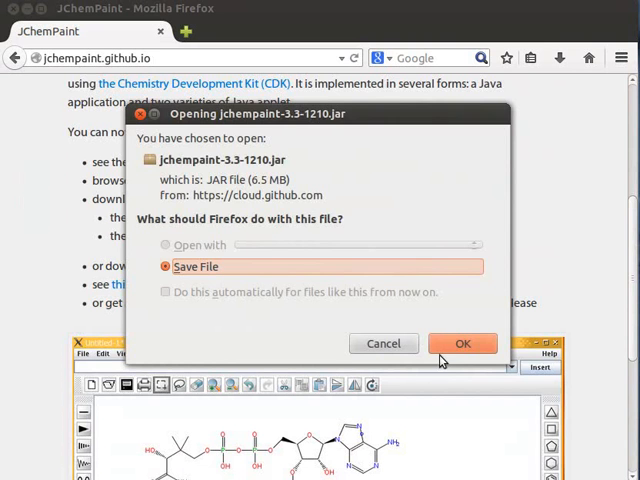
click(462, 344)
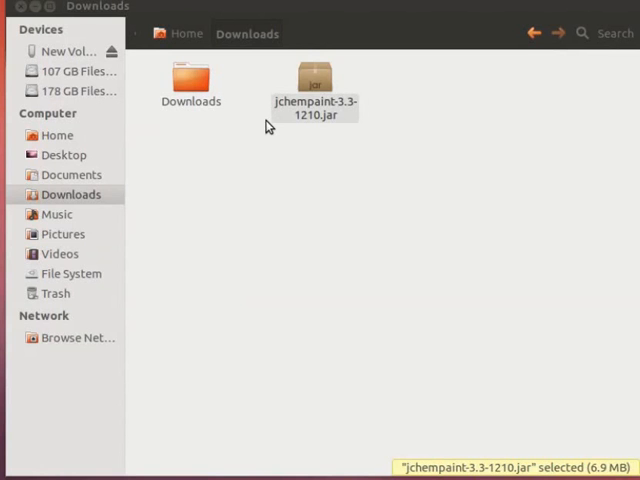
- Move jchempaint-3.3-1210.jar from Downloads onto the Desktop
right_click(312, 80)
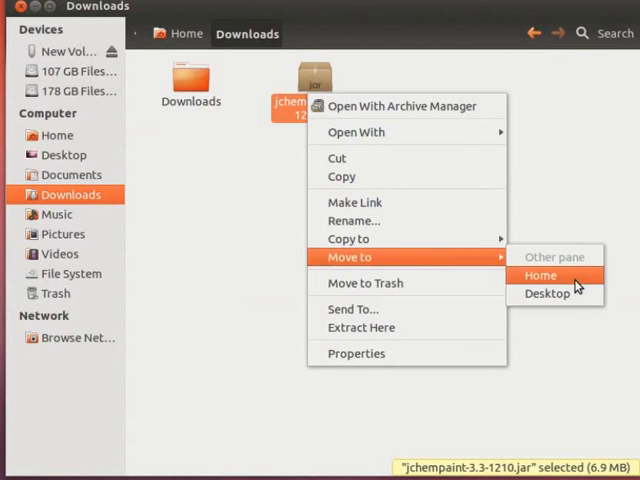
click(540, 276)
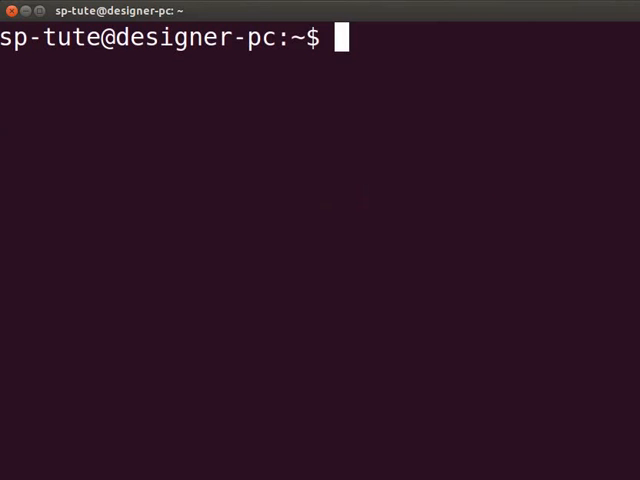
- Change into Desktop and run 'java -jar ./jchempaint-3.3-1210.jar' to launch JChemPaint
text(cd)
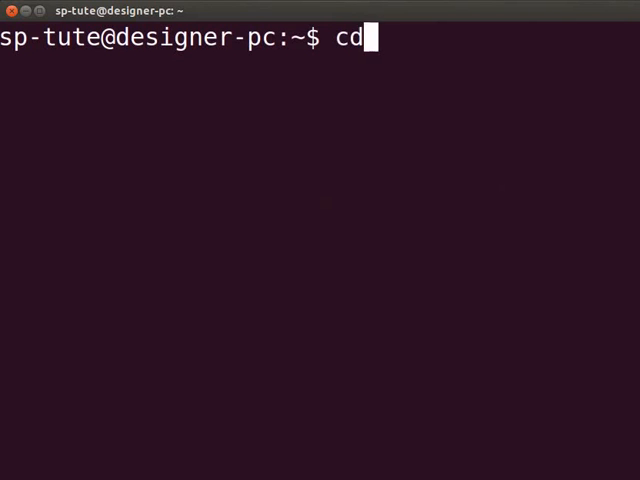
text(Desktop)
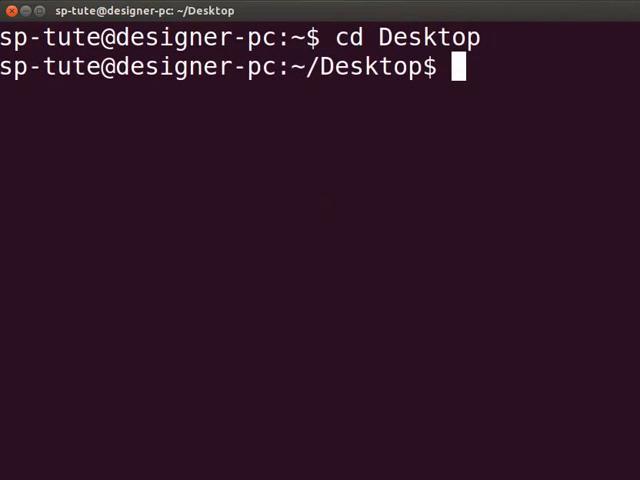
text(java)
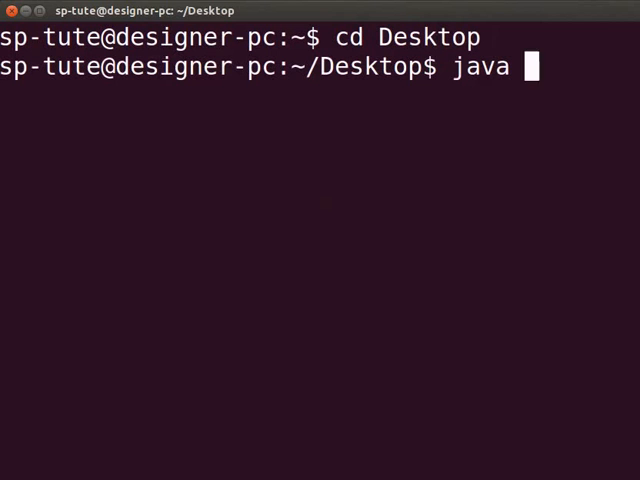
text(-jar)
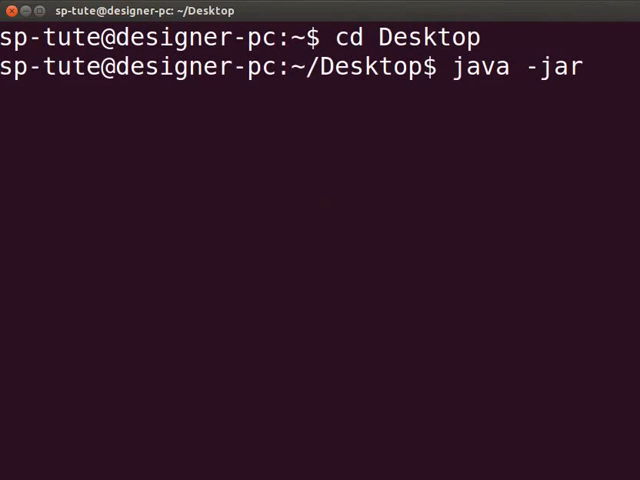
text(./jchempaint)
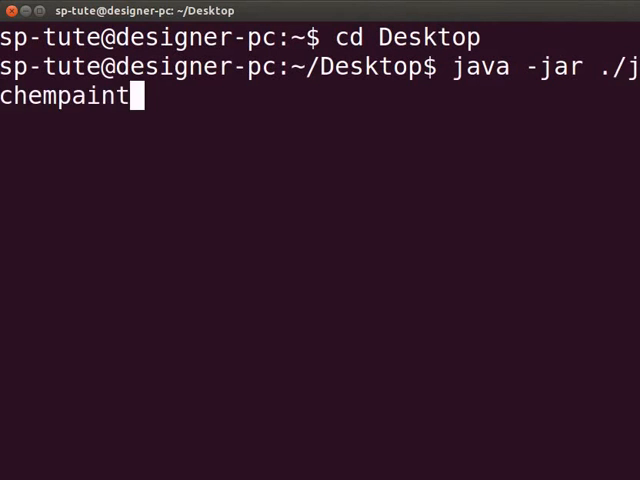
text(-3)
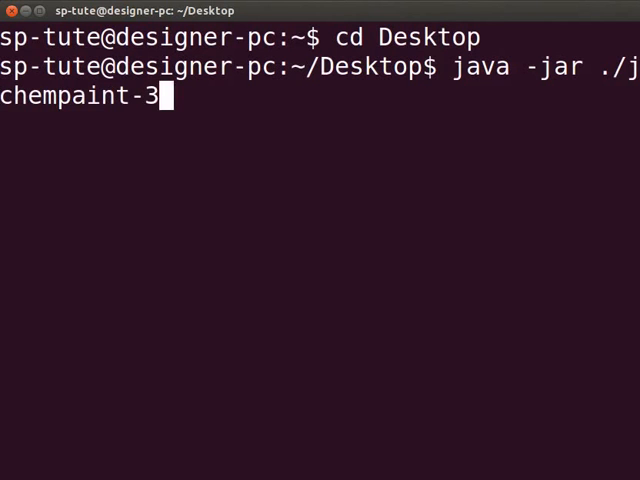
text(.3-)
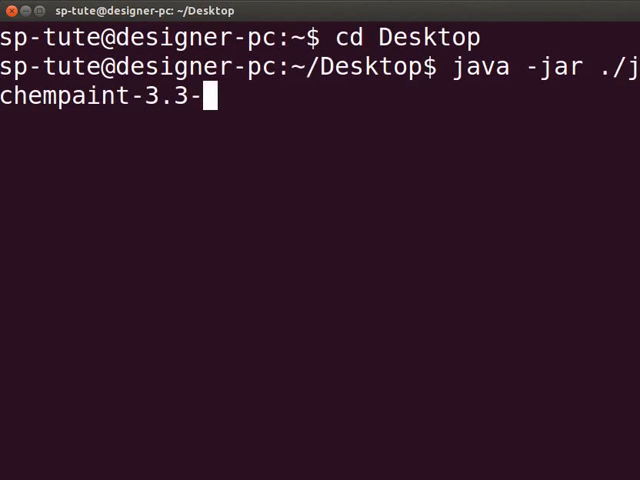
text(1210)
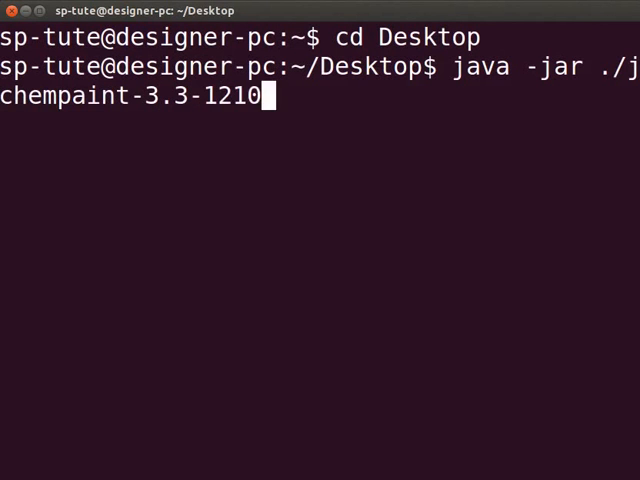
text(.jar)
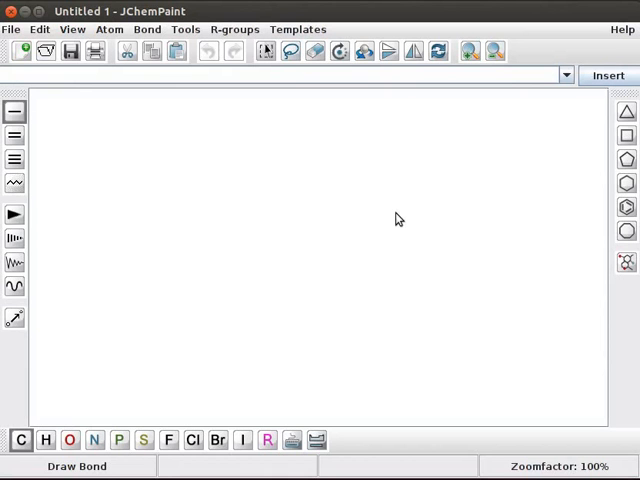
mouse_move(600, 34)
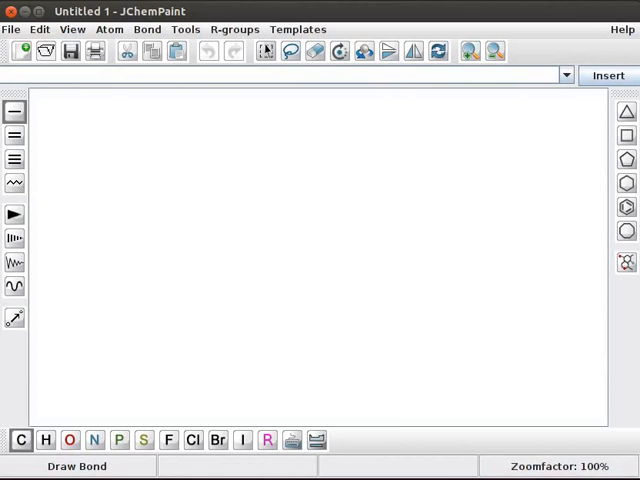
click(8, 12)
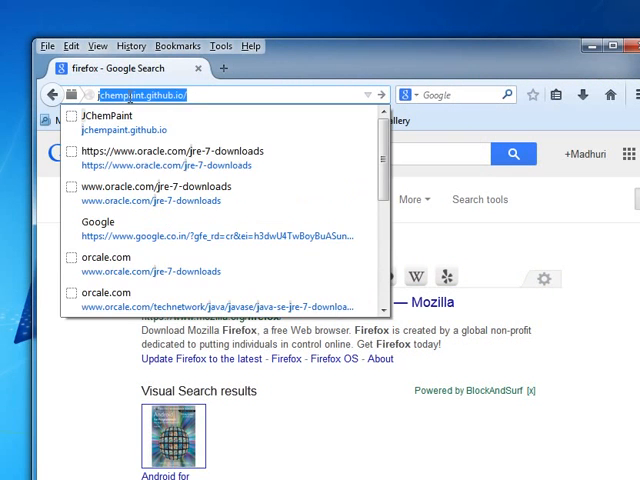
- Find the Oracle JRE 7 downloads page, accept the license and download jre-7-windows-i586.exe
text(jre-7-downloads&ie=utf-8&oe=)
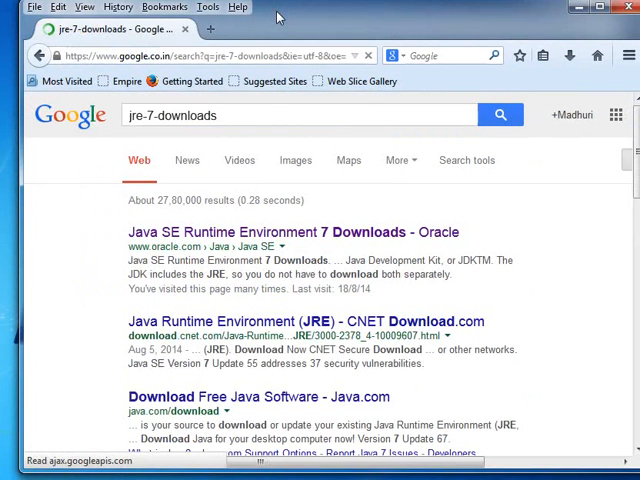
click(284, 232)
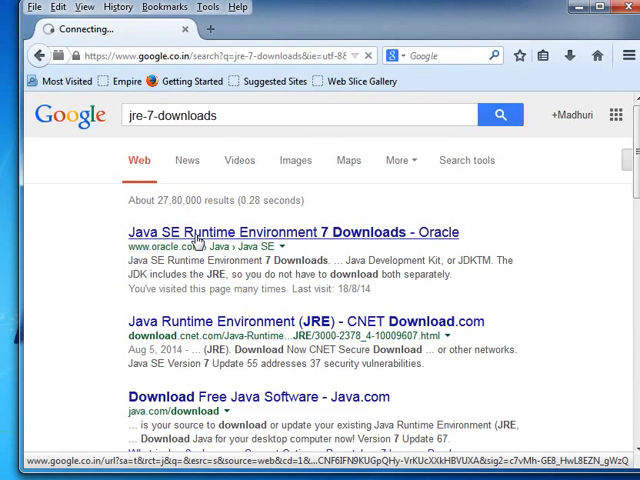
click(288, 232)
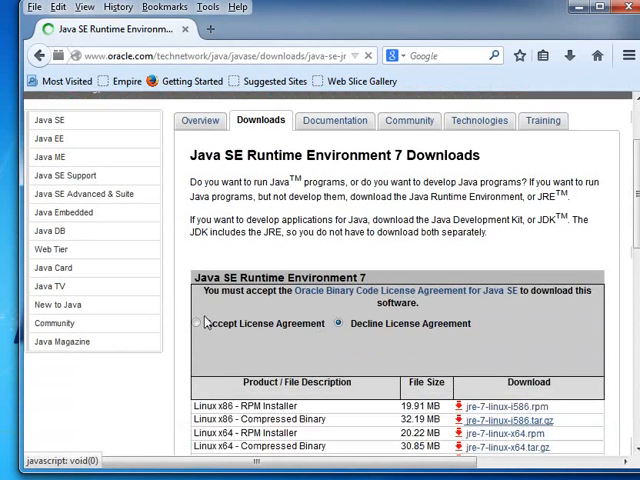
click(200, 324)
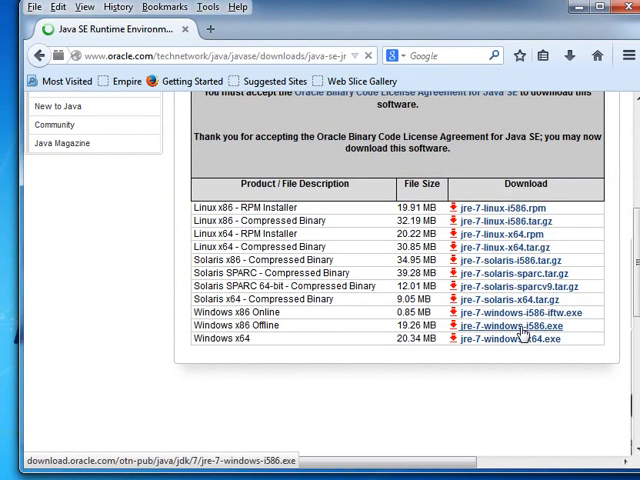
click(510, 324)
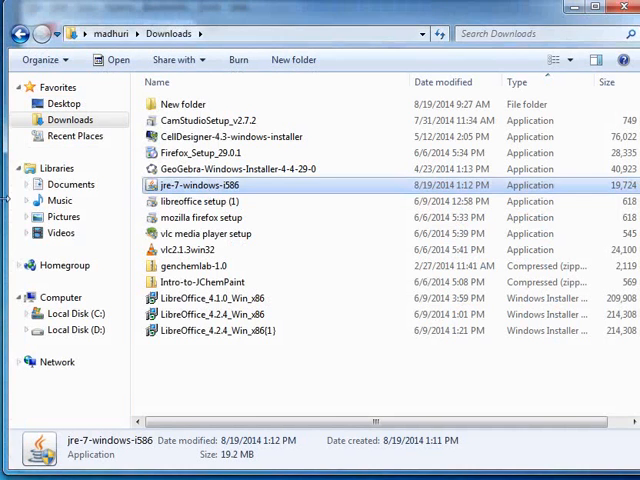
- Run the jre-7 installer from Downloads, install Java and close the finished setup
double_click(200, 184)
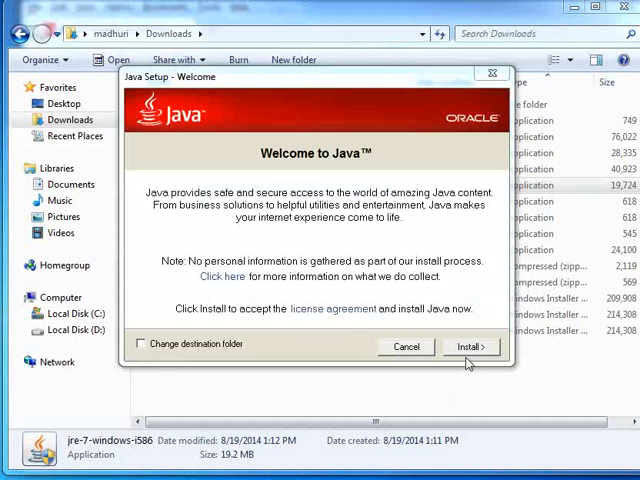
click(470, 346)
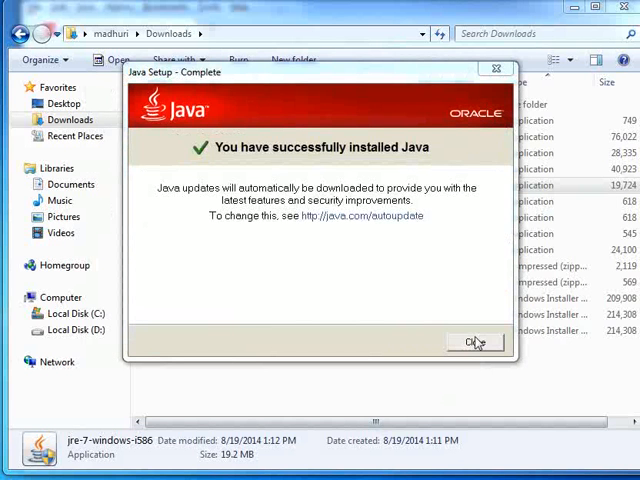
click(474, 342)
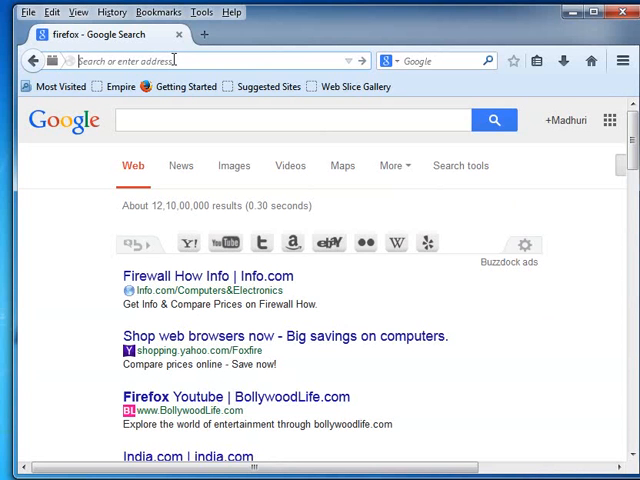
- Download the JChemPaint 3.3-1210 desktop jar from jchempaint.github.io and save it
text(htt)
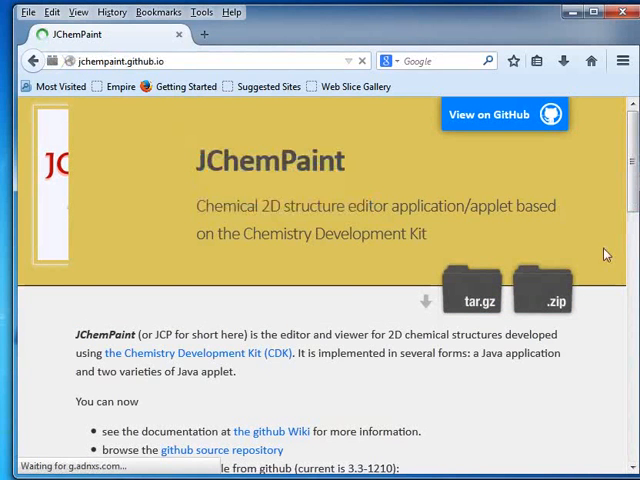
scroll(down, 3)
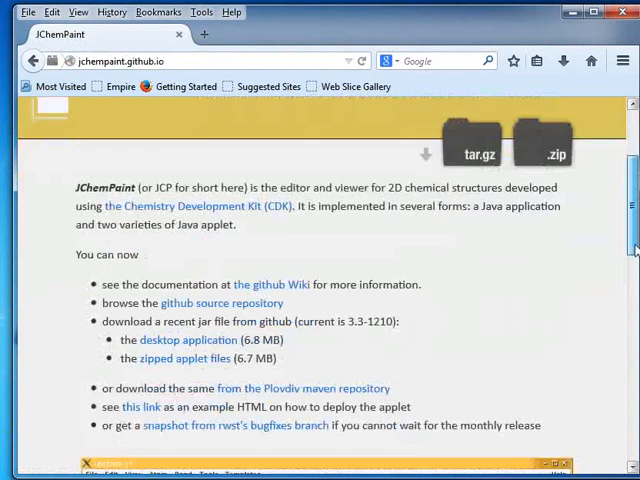
scroll(down, 3)
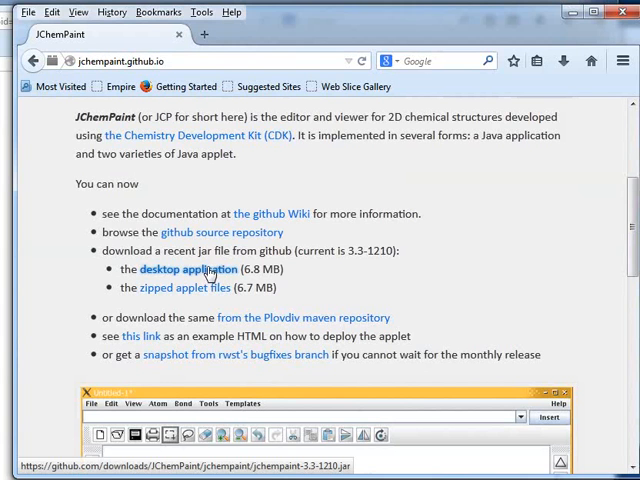
click(188, 268)
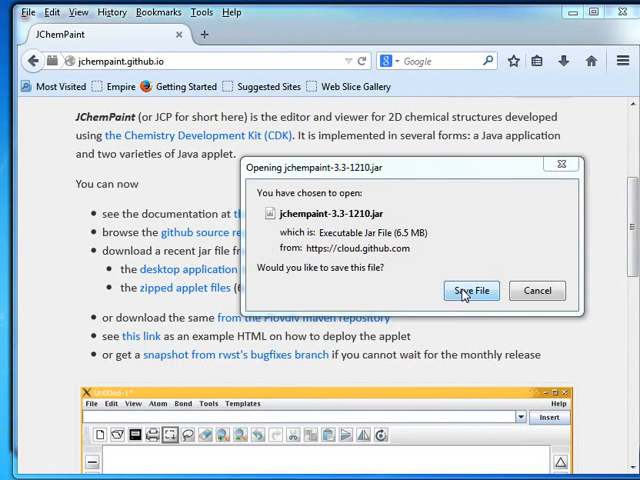
click(472, 290)
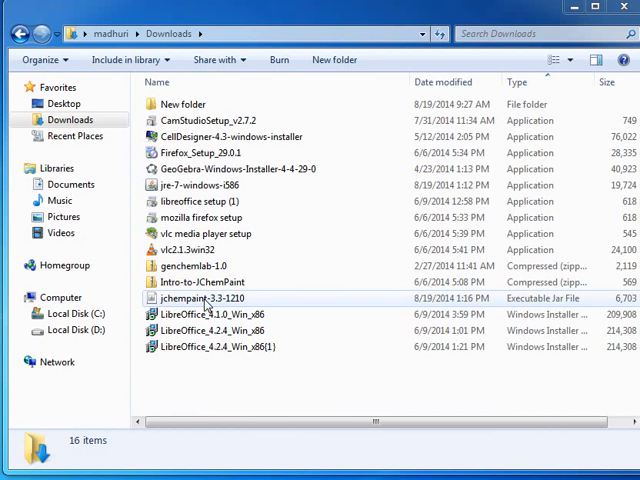
- Bring up the context menu in the Downloads folder file list
right_click(200, 298)
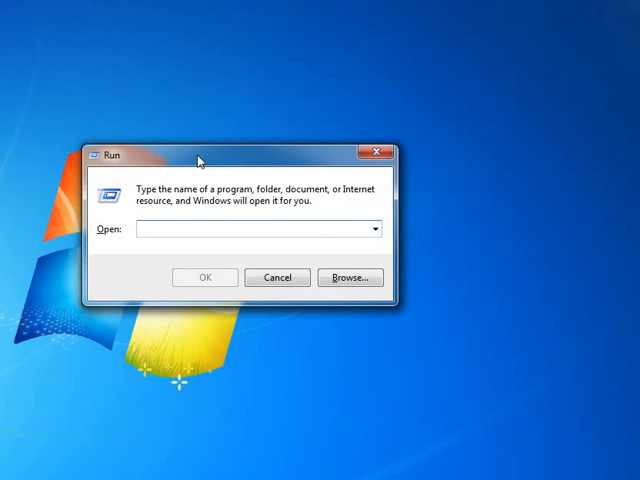
- Run 'cmd' from the Run dialog to start a Command Prompt
text(cmd)
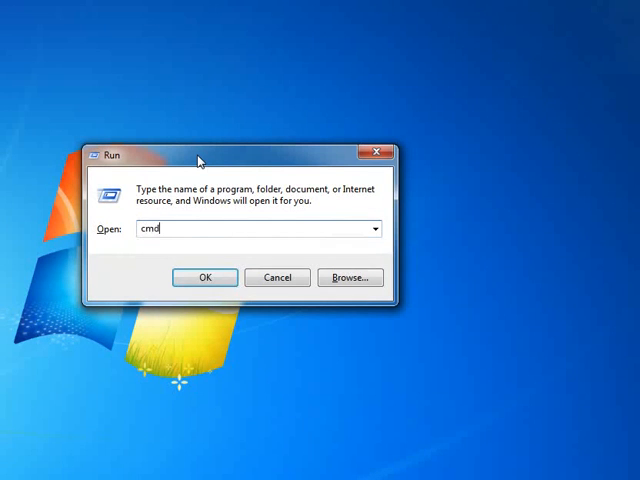
click(204, 276)
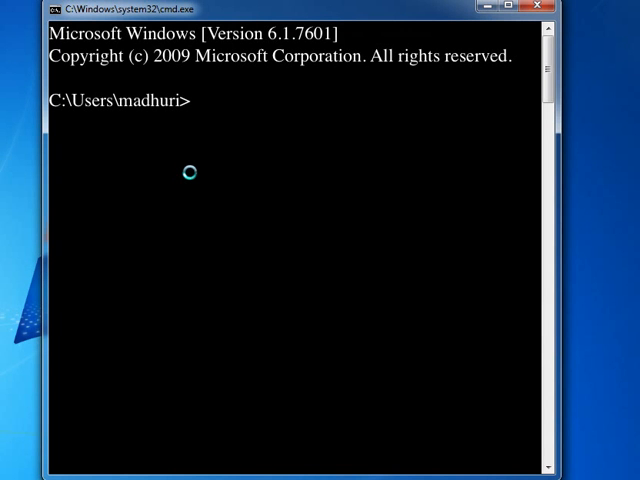
- Change into Downloads and run 'java -jar jchempaint-3.3-1210.jar' to launch JChemPaint
text(cd Downloads)
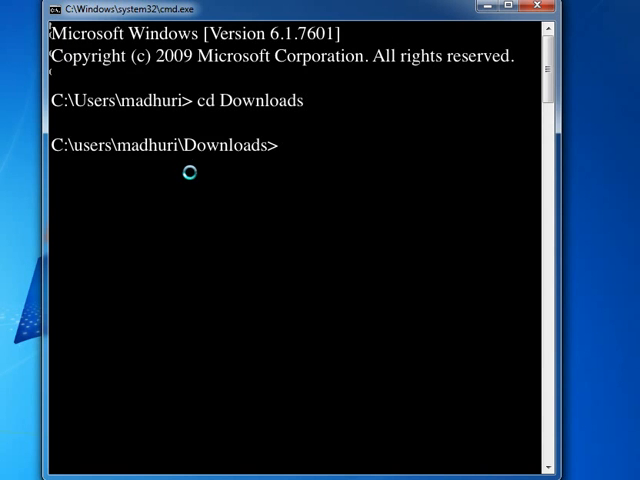
text(java -jar jchempaint-3.3-1210.jar)
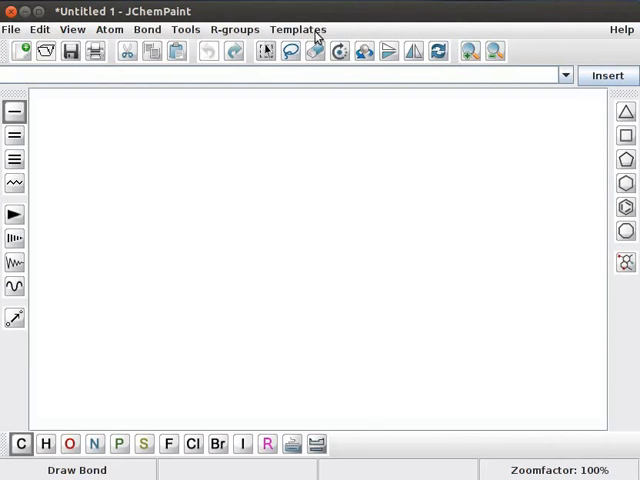
mouse_move(320, 36)
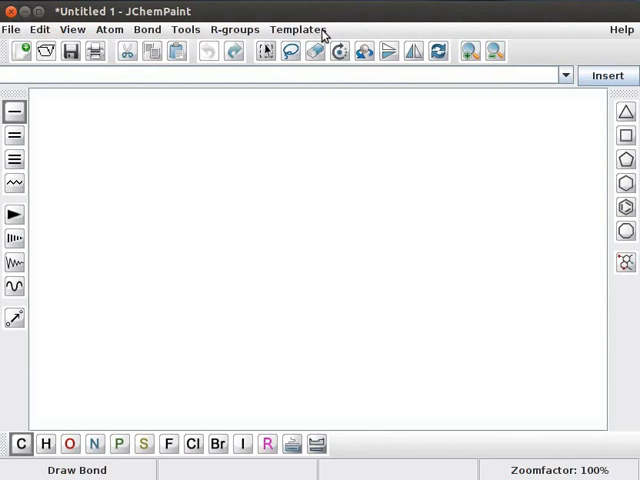
click(12, 28)
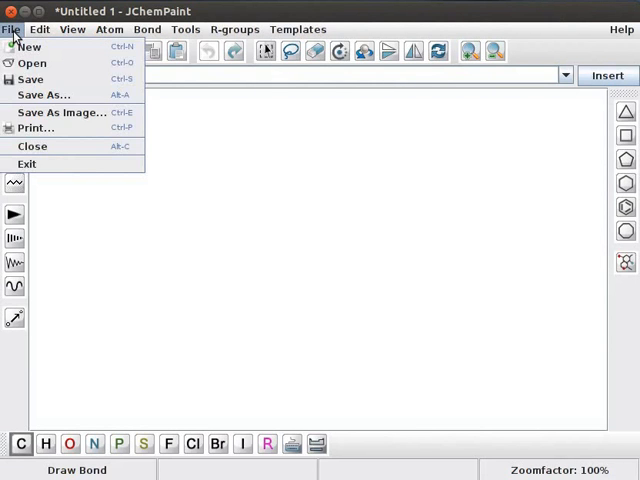
click(72, 28)
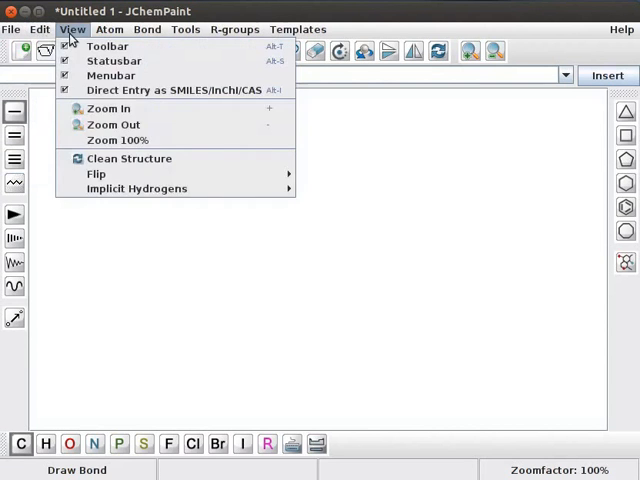
click(108, 28)
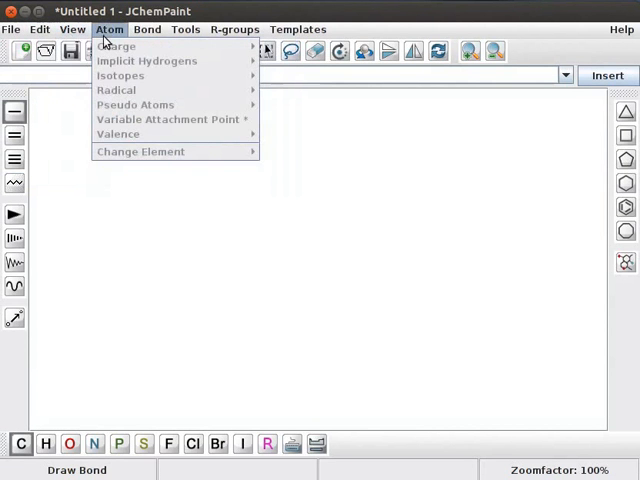
click(184, 28)
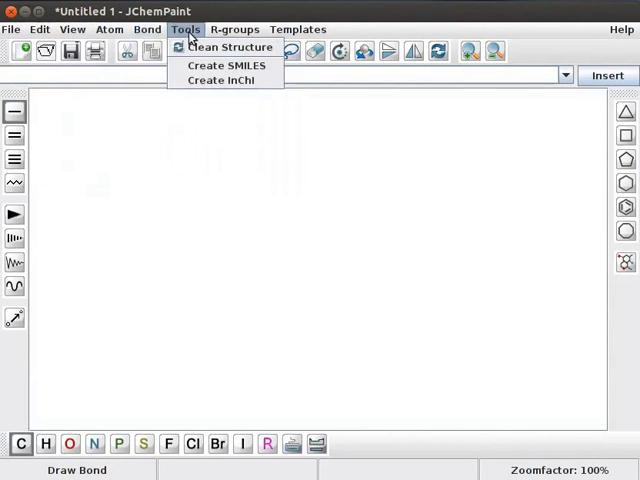
click(234, 28)
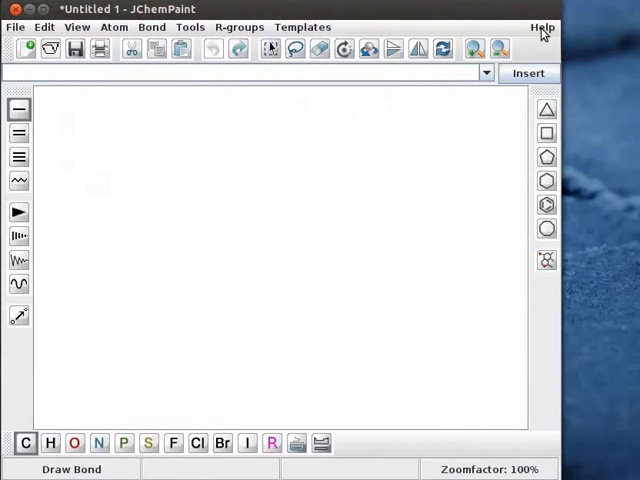
click(544, 26)
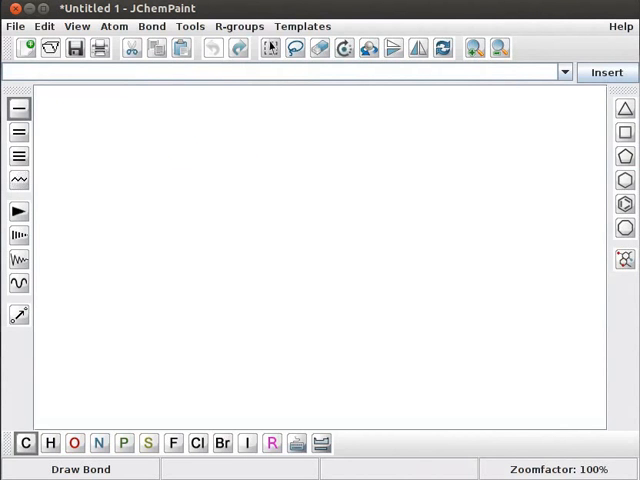
mouse_move(346, 258)
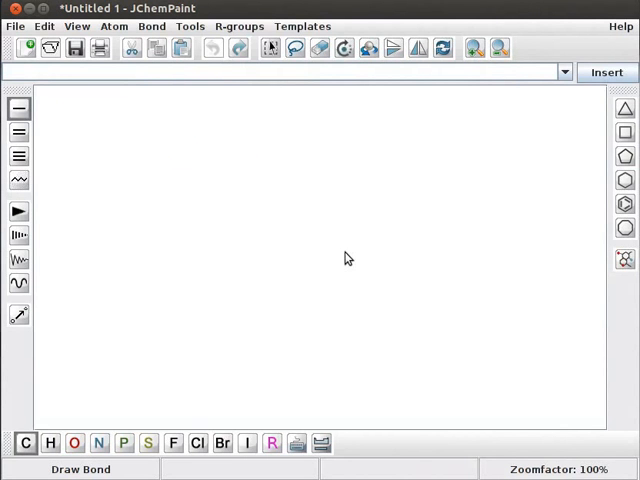
mouse_move(44, 166)
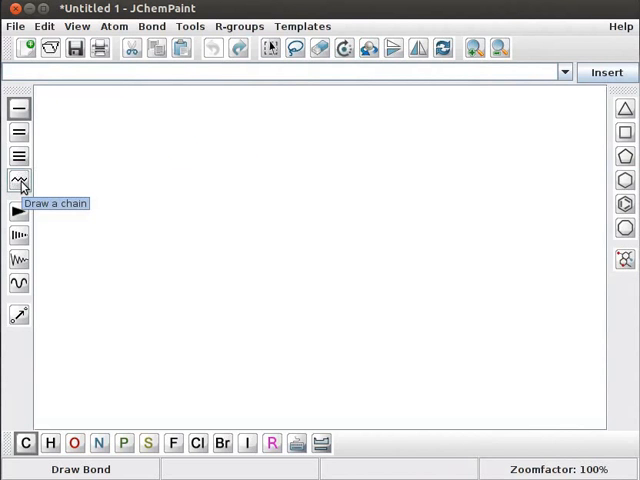
- Draw a six-carbon hexane chain in the upper left with the chain tool
click(20, 180)
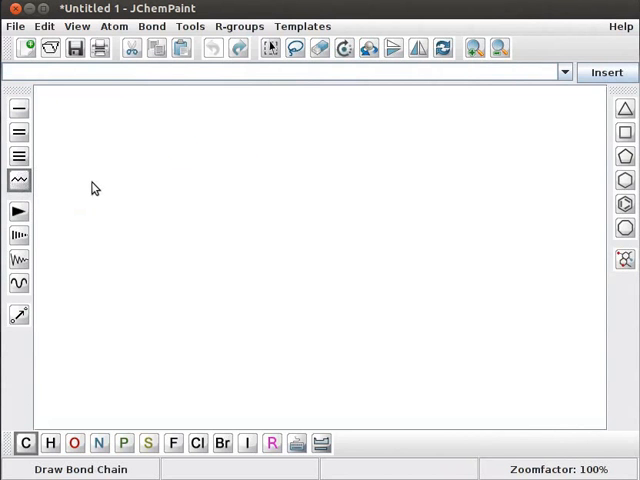
drag(92, 180, 222, 164)
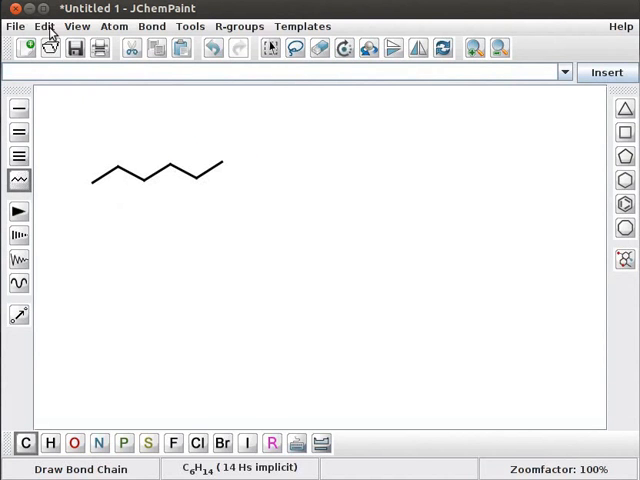
- Enable explicit and implicit hydrogen display so the hexane ends read H3C and CH3
click(44, 24)
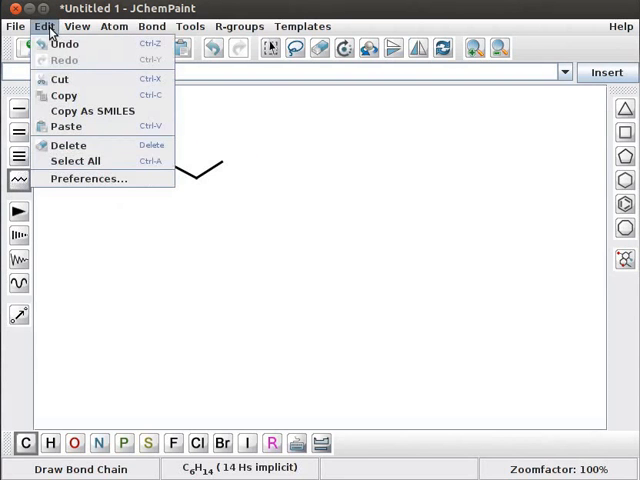
mouse_move(88, 178)
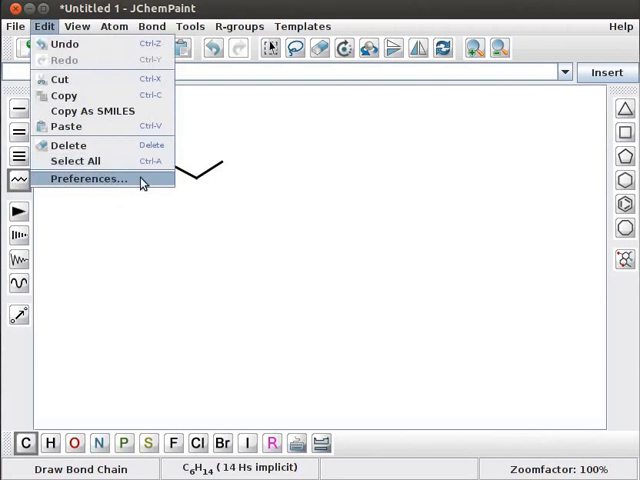
click(88, 180)
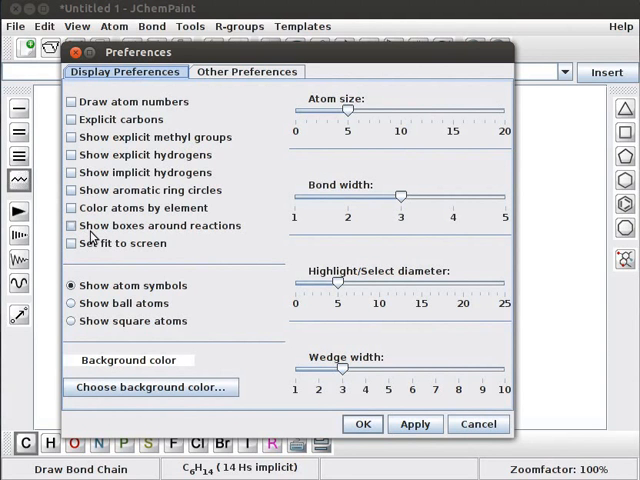
mouse_move(72, 154)
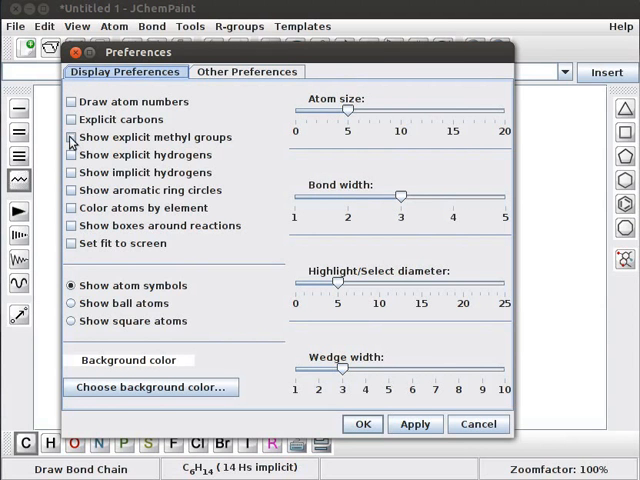
click(72, 136)
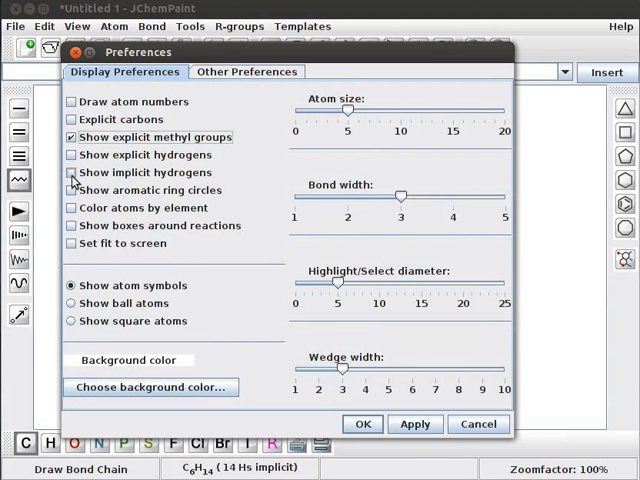
click(72, 172)
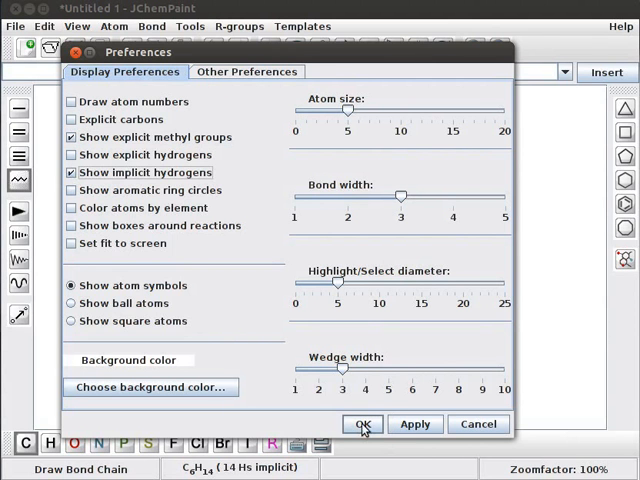
click(362, 424)
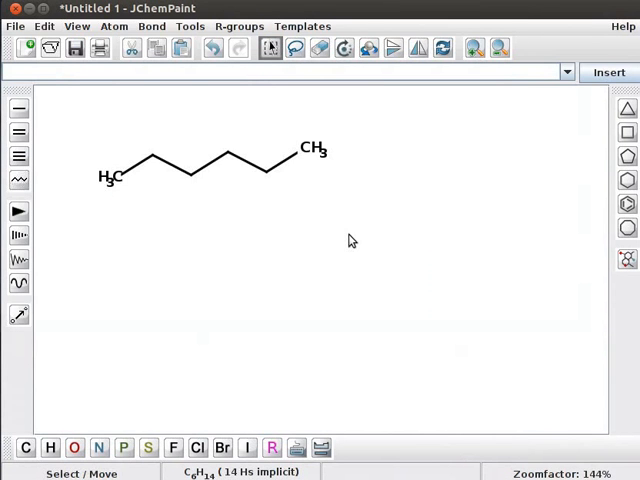
mouse_move(238, 390)
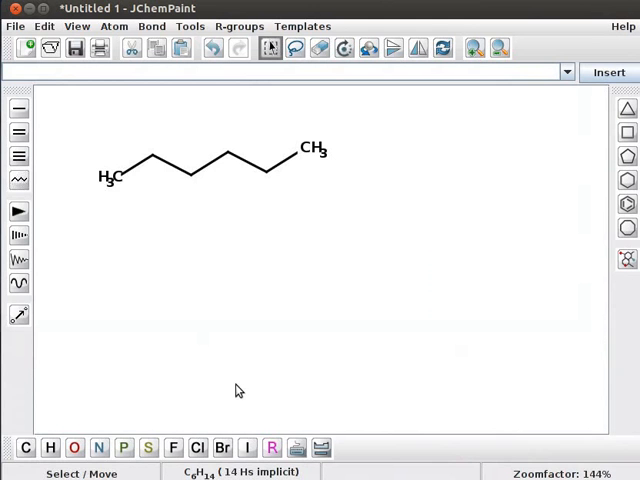
- Place a phosphorus atom below the chain and bond four OH groups to it
click(124, 448)
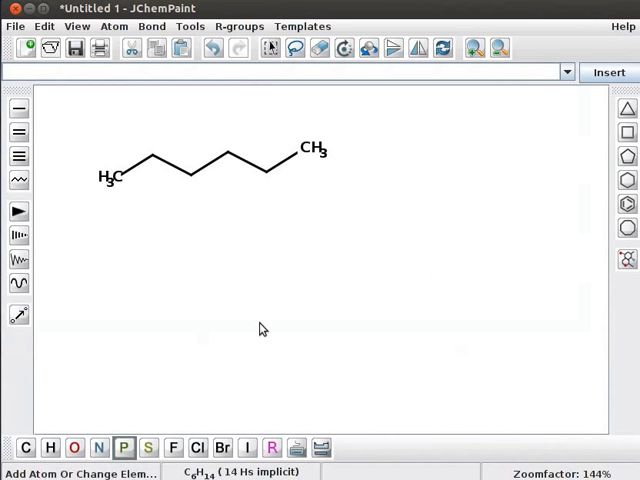
click(304, 250)
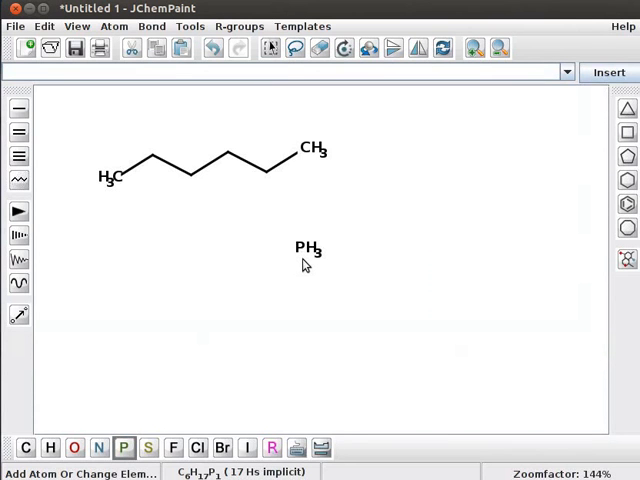
mouse_move(130, 388)
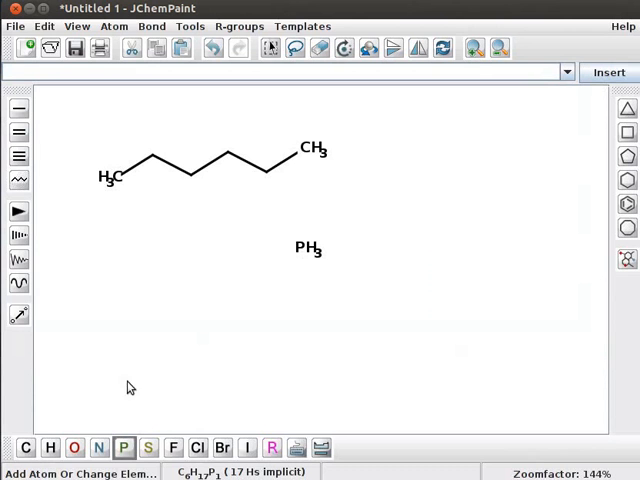
click(74, 448)
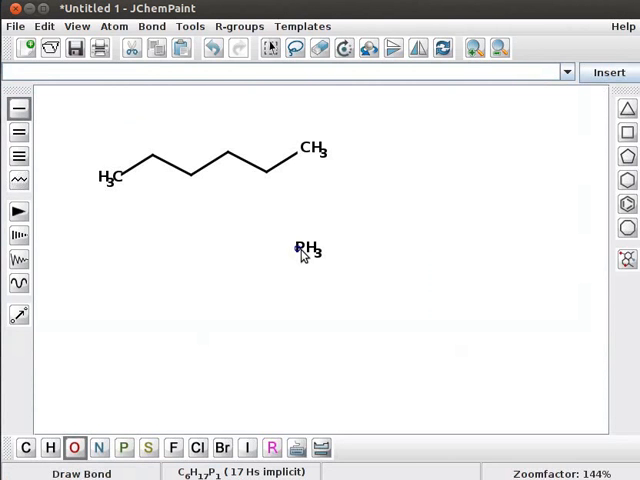
mouse_move(304, 256)
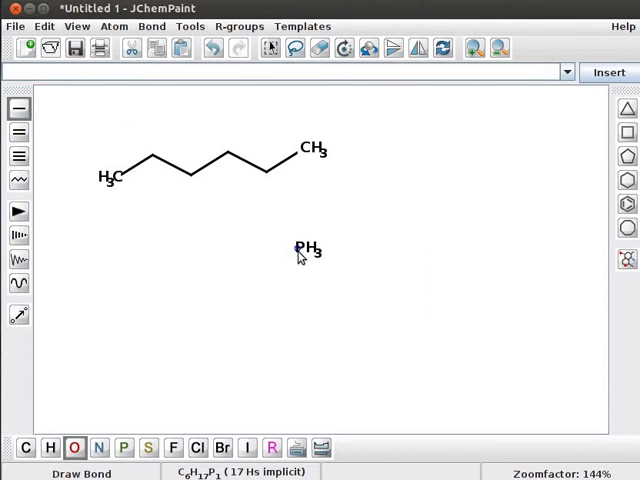
drag(308, 250, 258, 280)
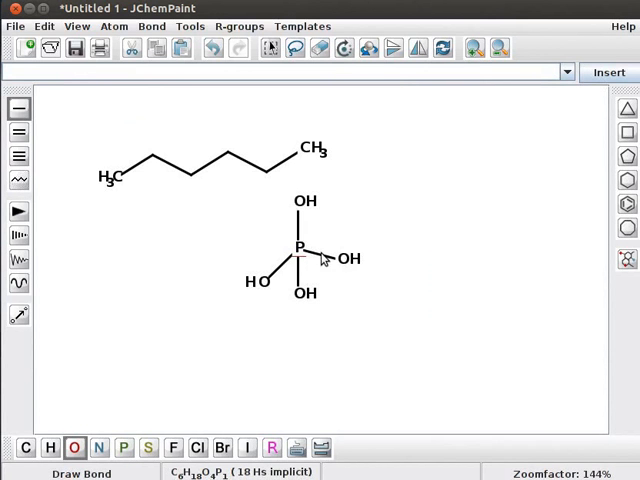
mouse_move(304, 262)
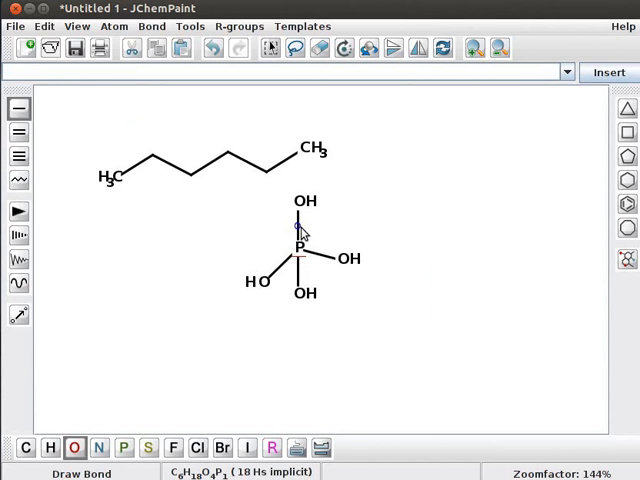
mouse_move(18, 108)
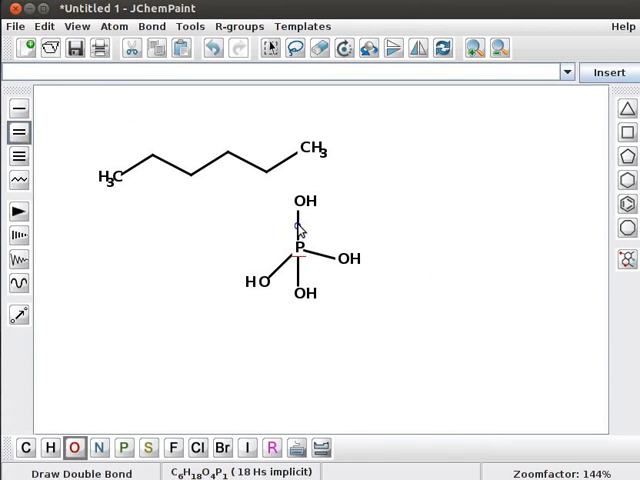
mouse_move(300, 230)
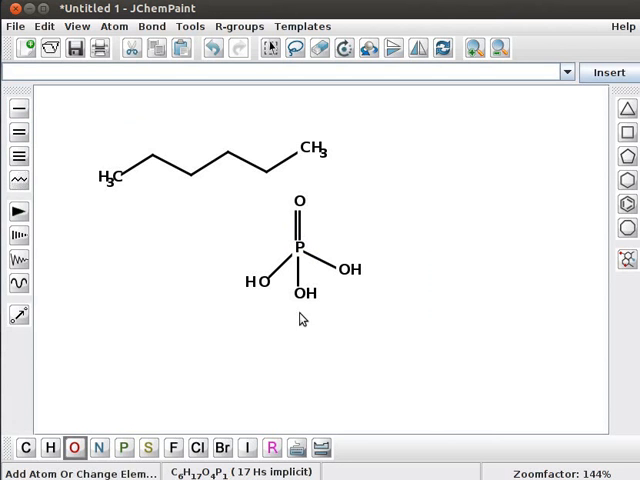
mouse_move(288, 304)
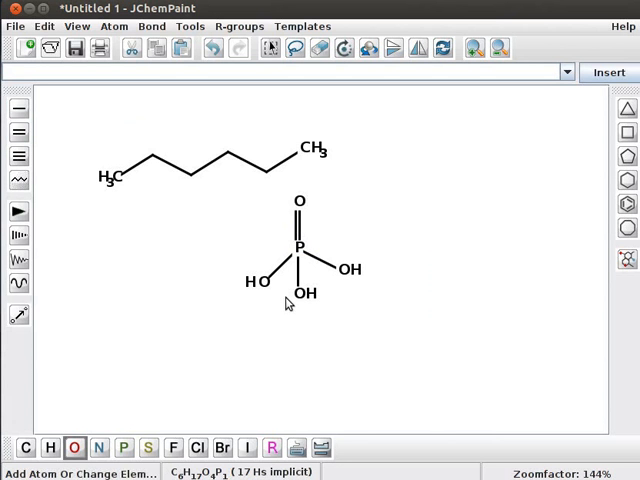
- Turn on Color atoms by element so oxygens show red and phosphorus orange
click(42, 24)
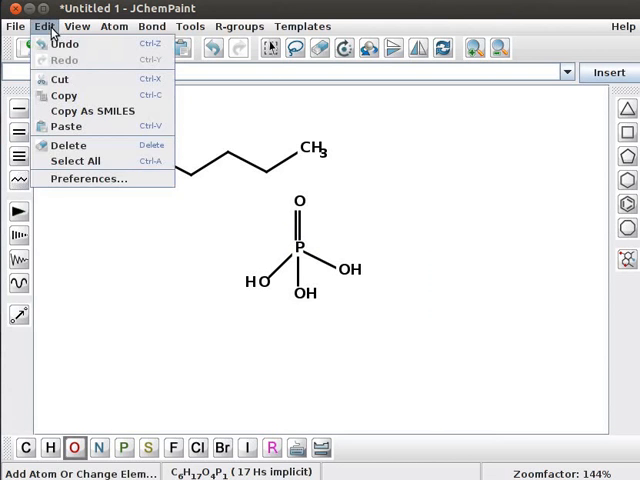
mouse_move(88, 180)
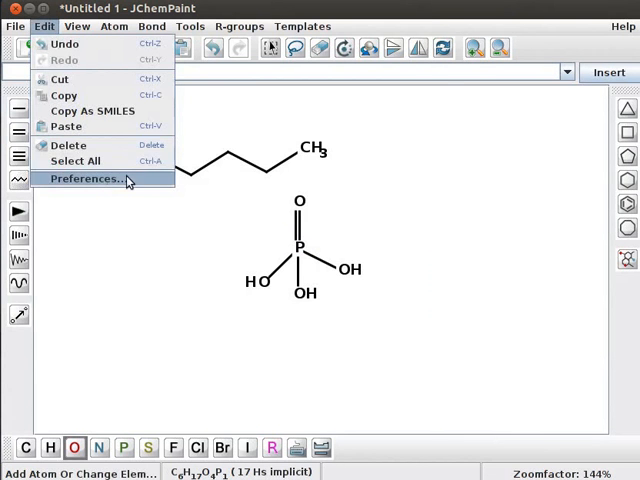
click(84, 180)
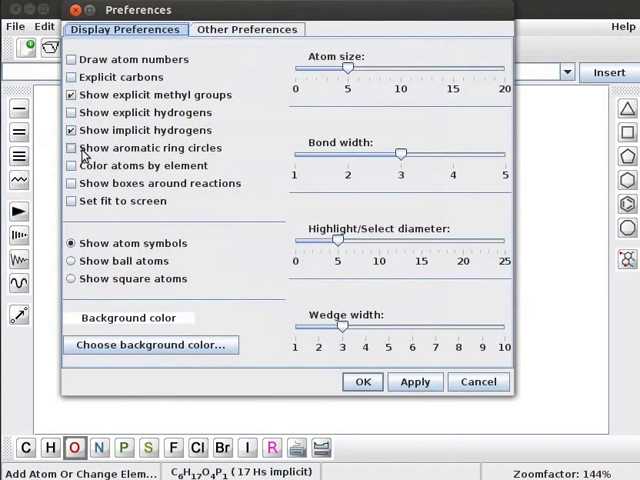
click(72, 164)
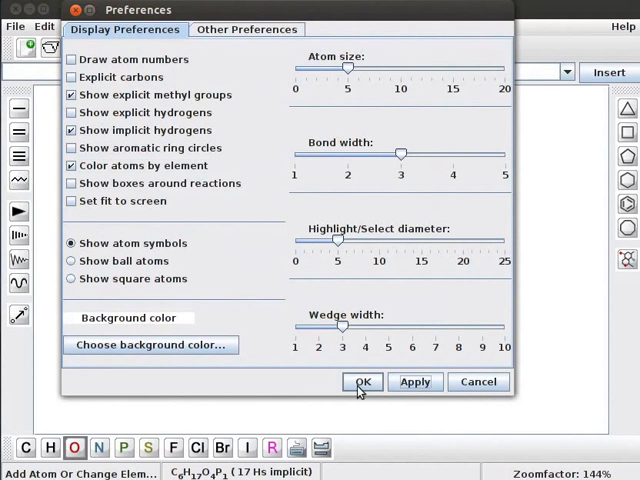
click(362, 382)
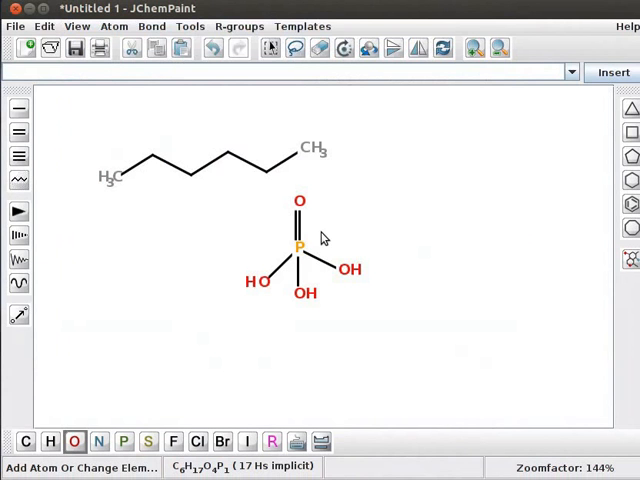
mouse_move(318, 288)
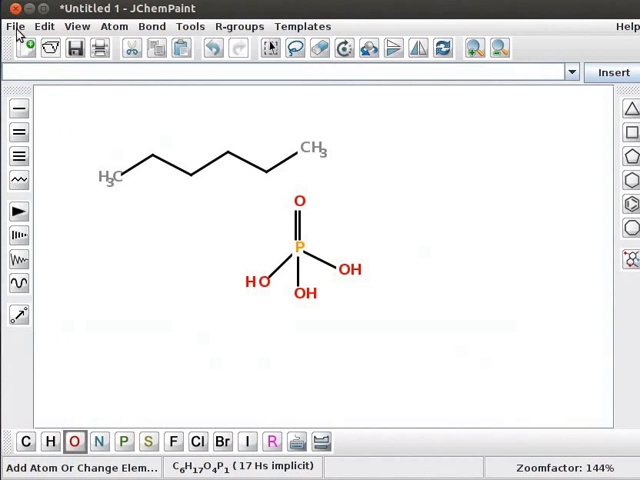
- Save the drawing to the Desktop as phosphoric-acid in MDL MOL format
click(14, 24)
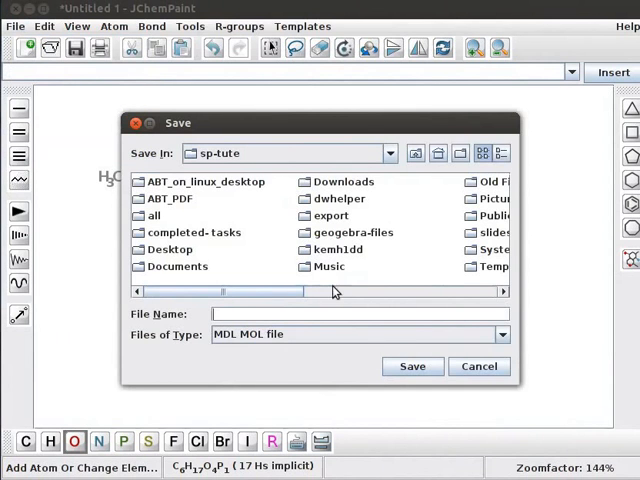
mouse_move(224, 272)
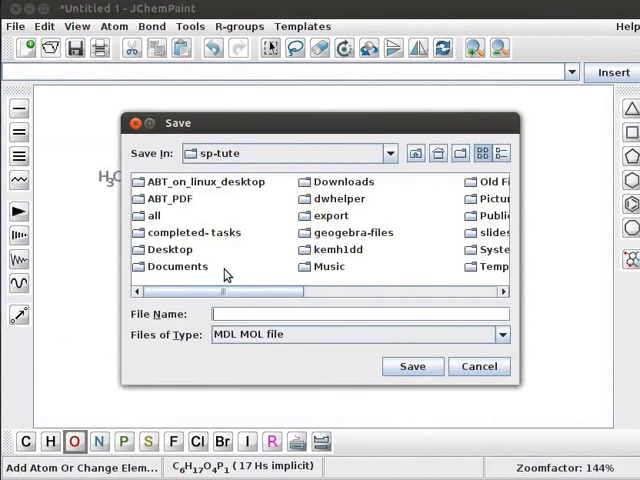
click(168, 250)
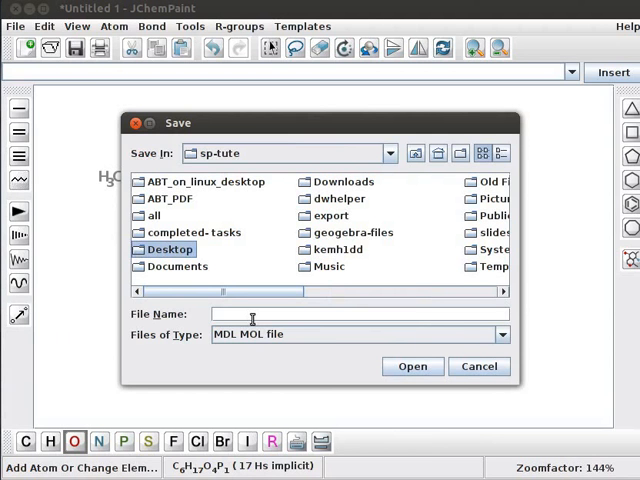
text(phosphoric-acid)
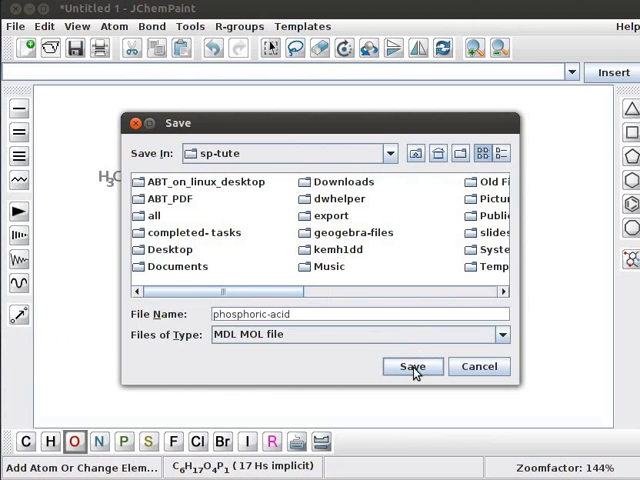
click(412, 366)
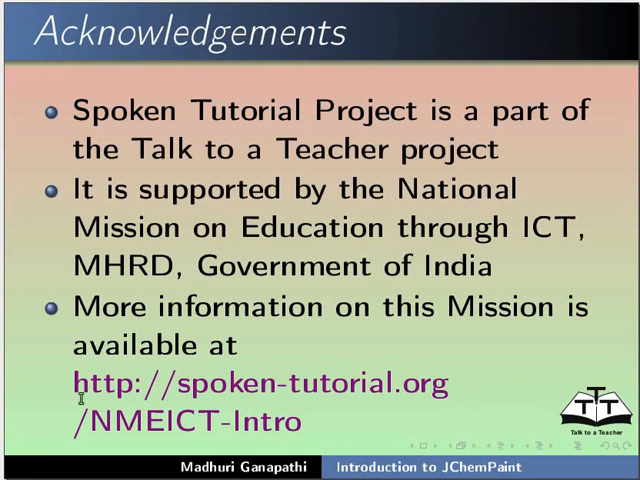
mouse_move(326, 384)
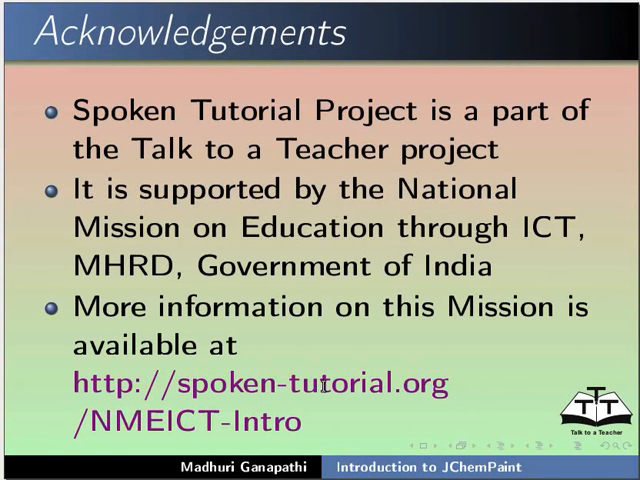
mouse_move(172, 436)
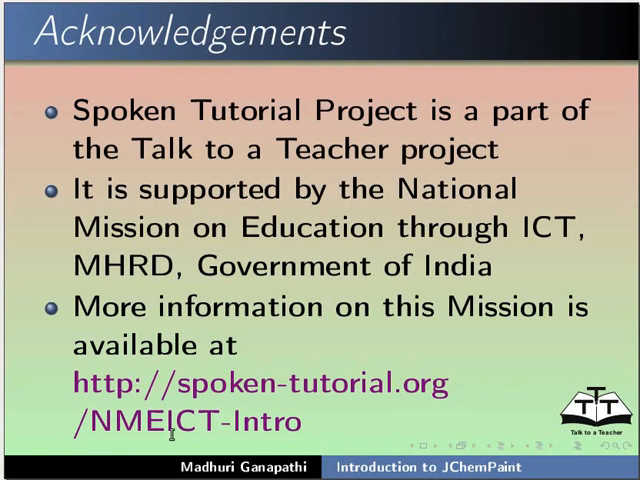